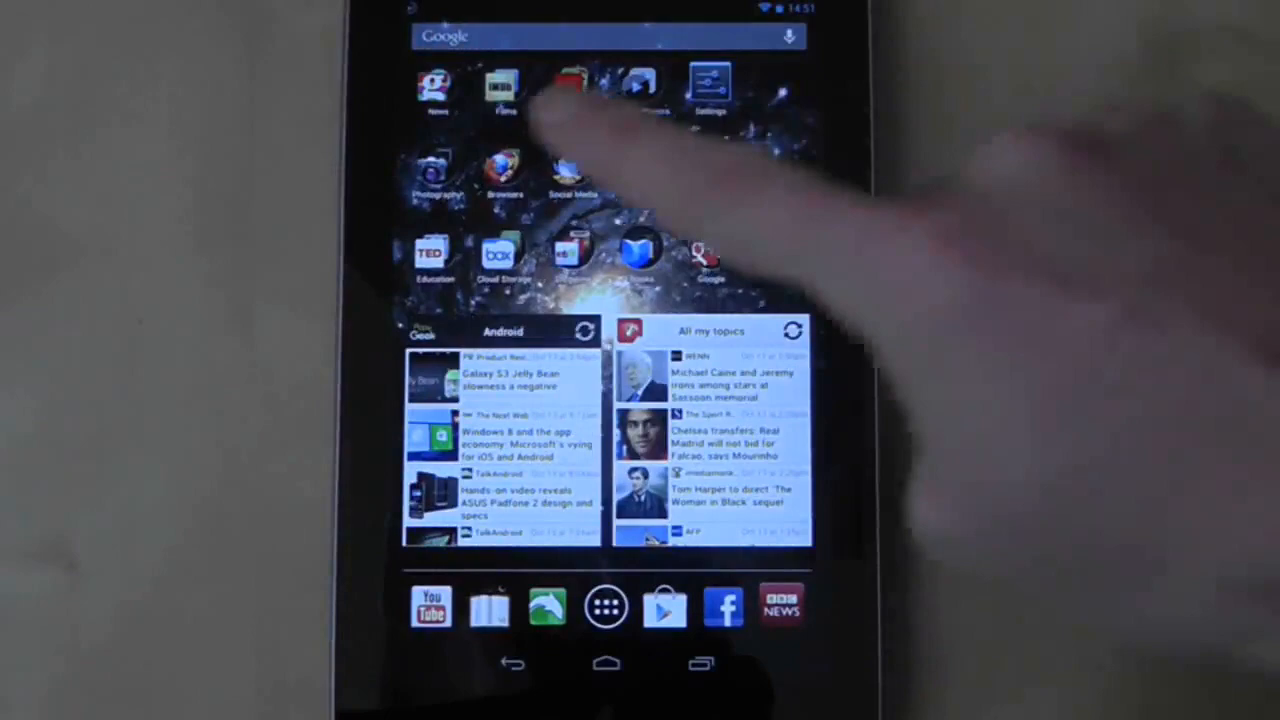
Step: Return to the home screen and open the alphabetical app drawer from the dock's central icon
scroll("left", 3)
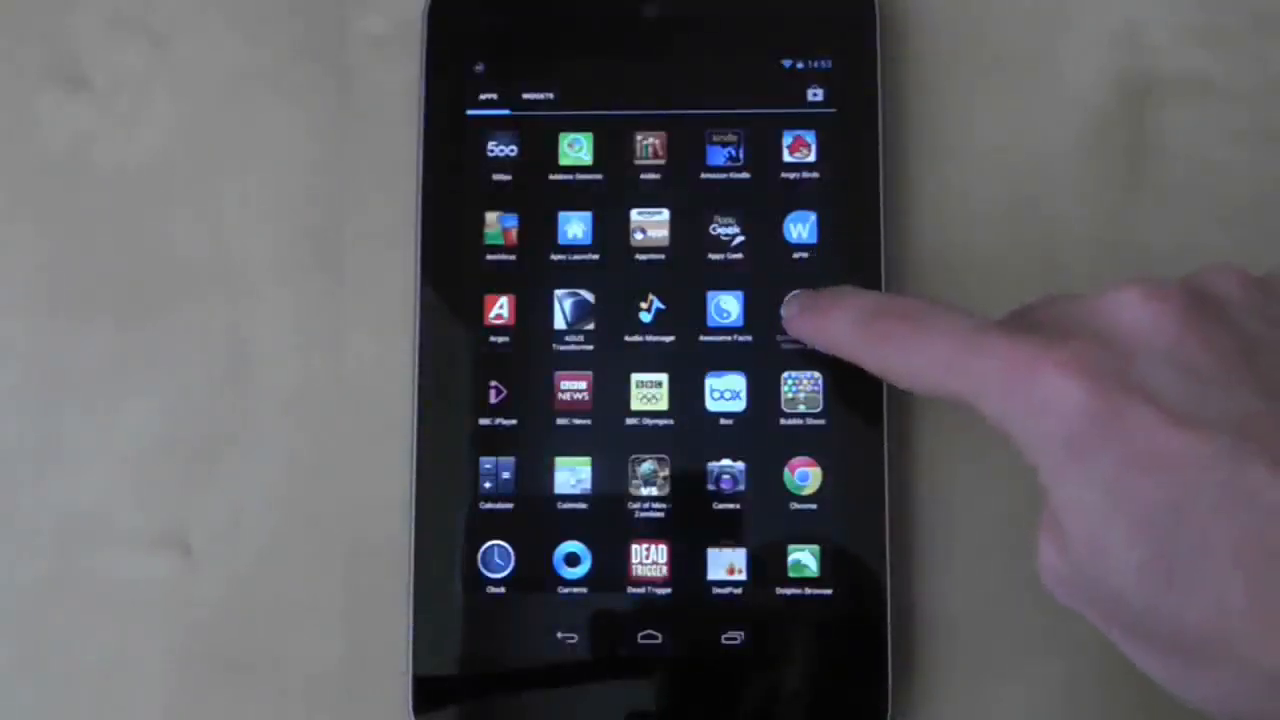
left_click(649, 637)
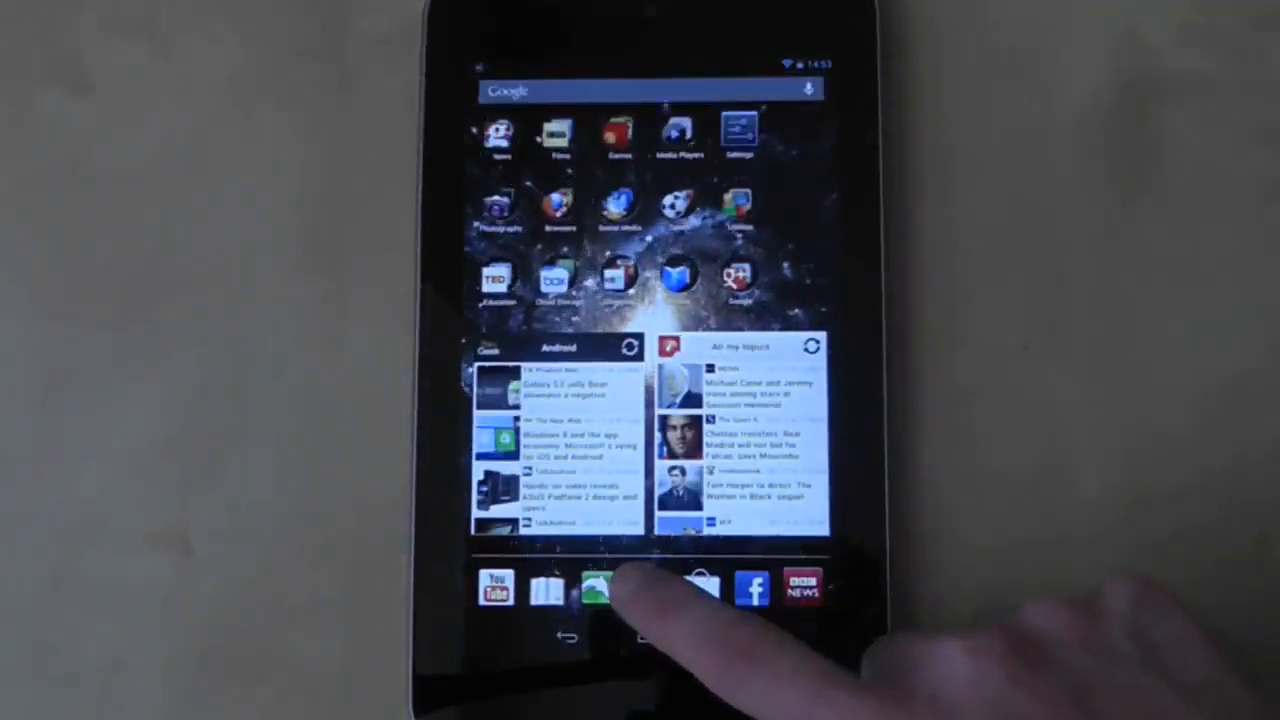
left_click(618, 587)
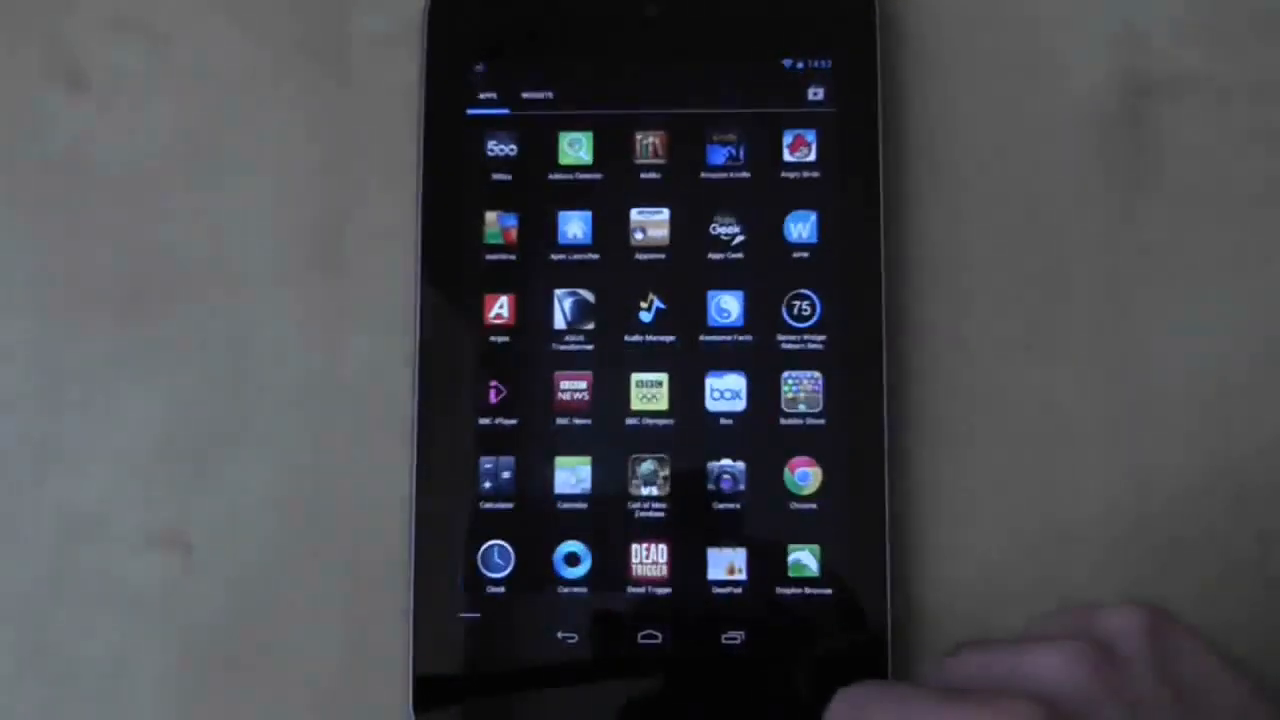